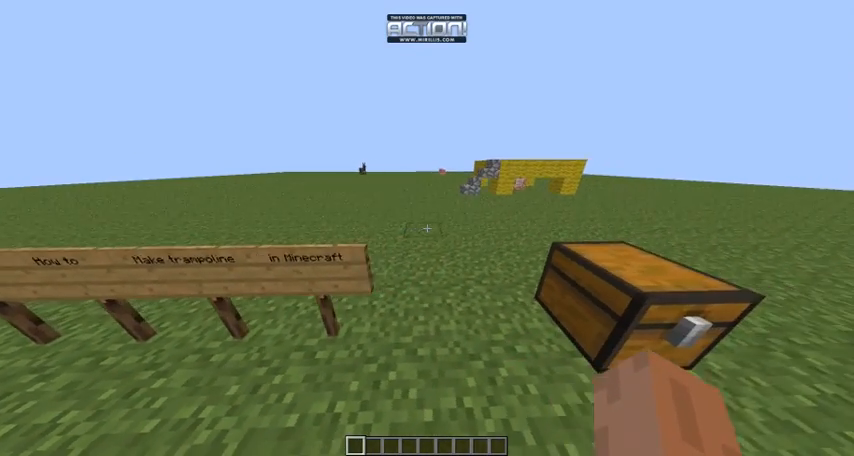
- Check the chest's contents for the yellow wool and pressure plate, then close it
right_click(650, 300)
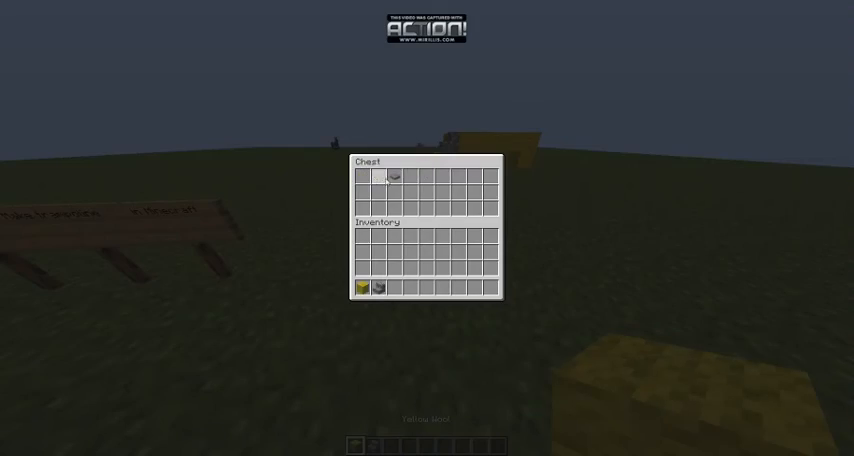
key(Escape)
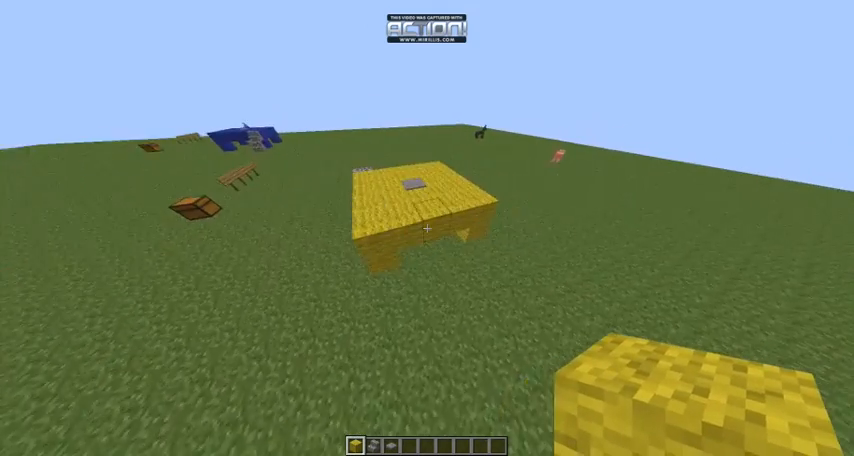
mouse_move(427, 228)
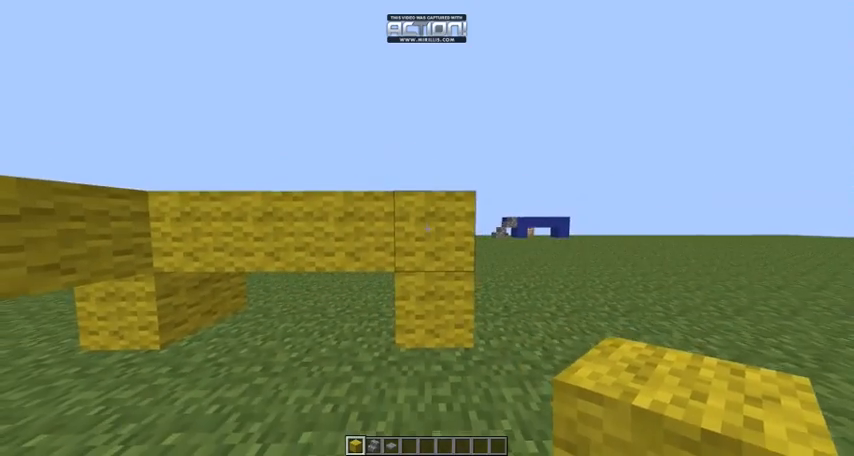
mouse_move(427, 228)
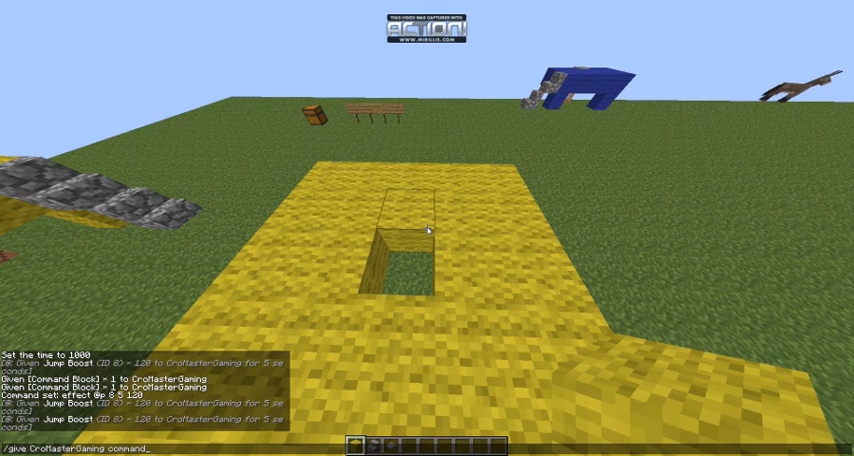
- Run the /give command to obtain a command block
key(Return)
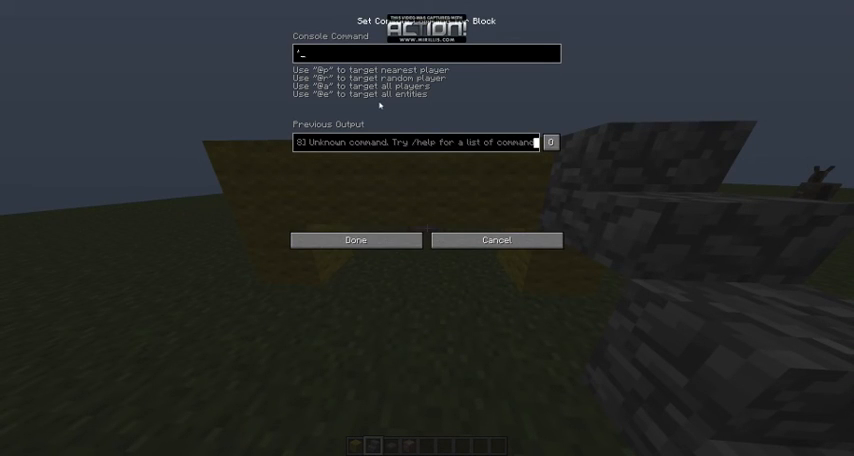
- Enter 'effect @p 8 5 120' into the command block and save it
text(effect)
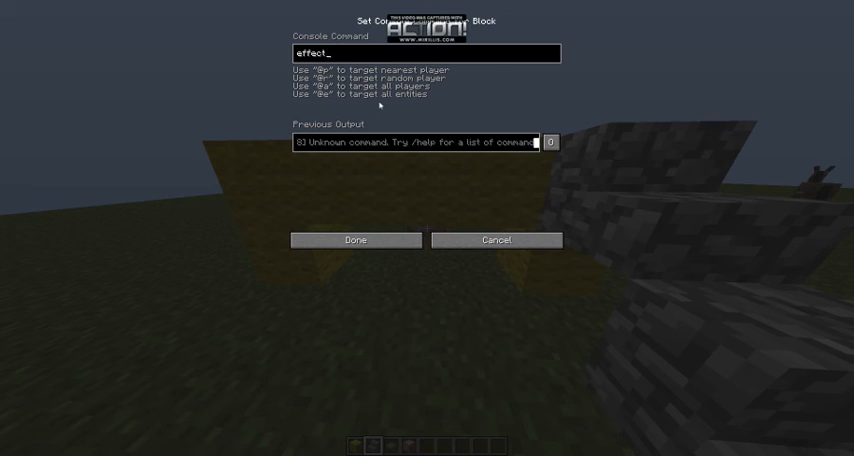
text(@p 8 5)
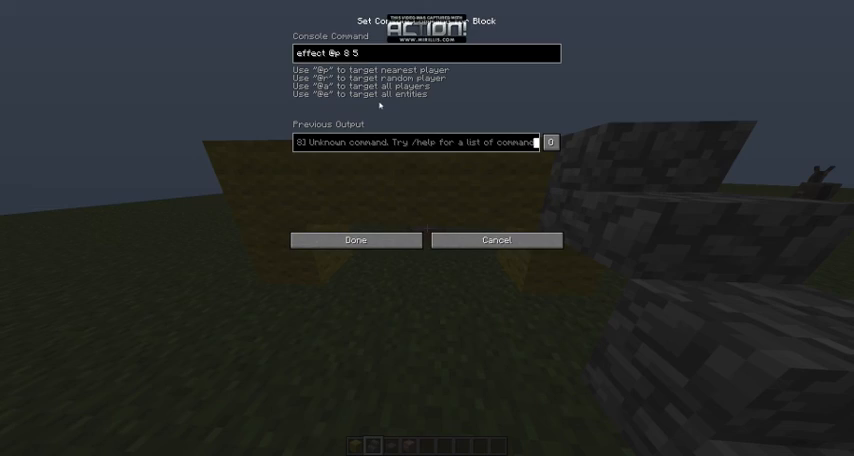
text(120)
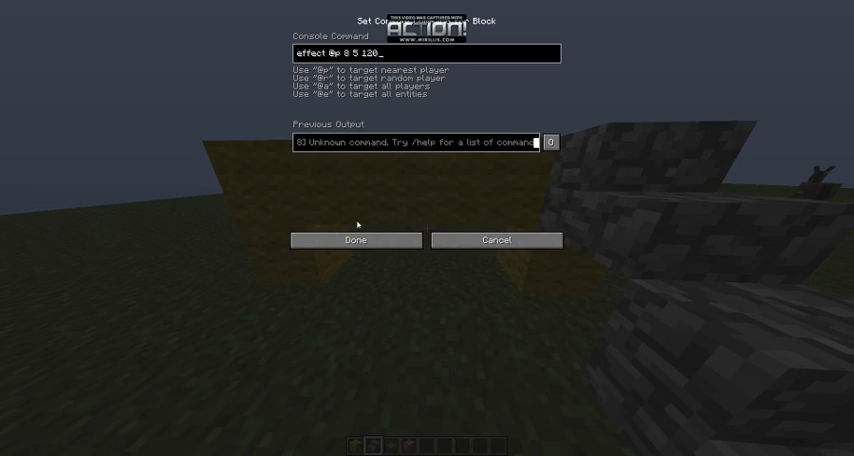
click(356, 240)
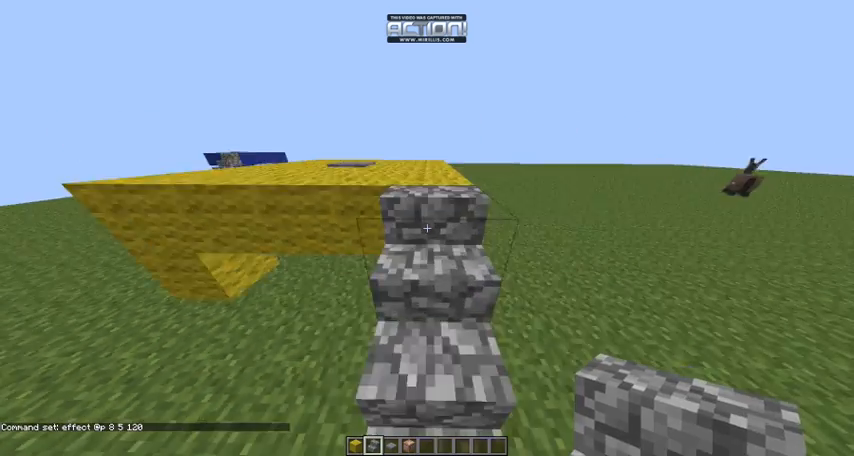